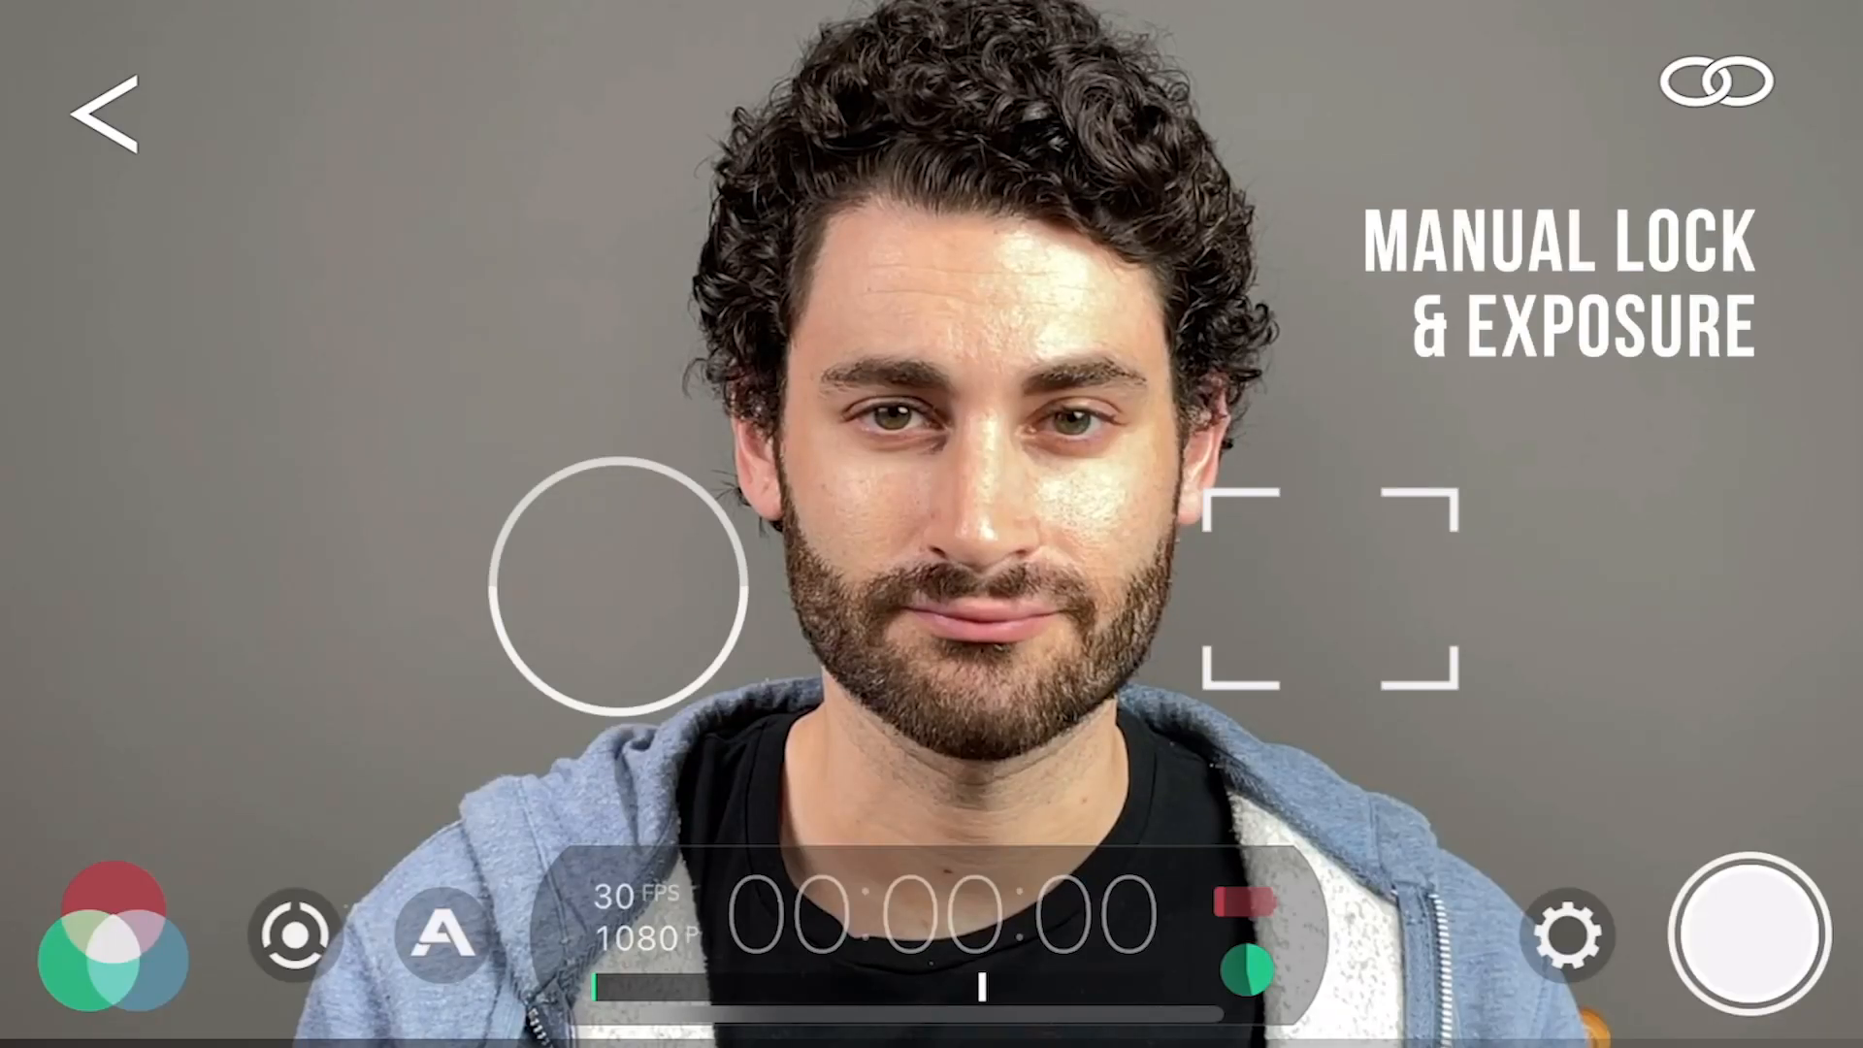
# Lock focus and exposure, bringing up manual dials at ISO 33 and 1/60 shutter
pyautogui.click(1087, 302)
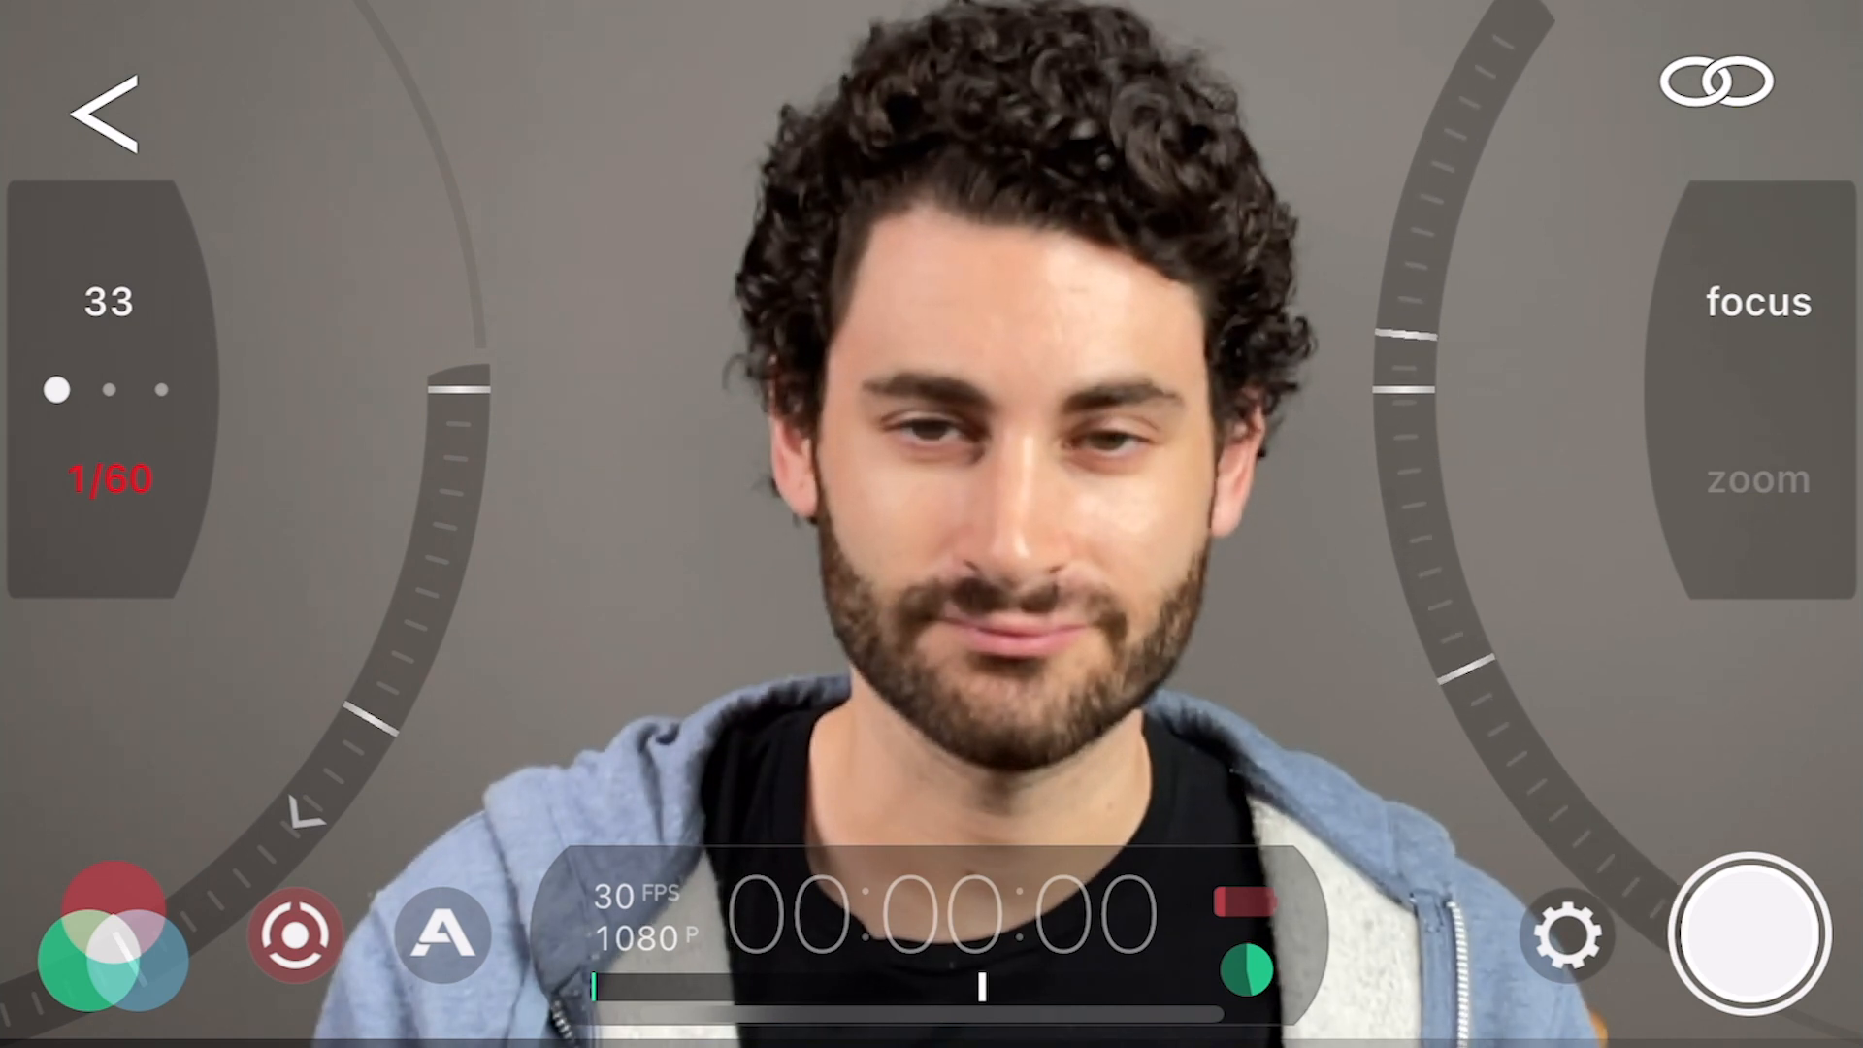
# Save the current camera settings as a new preset named 'daylight balanced'
pyautogui.click(1568, 935)
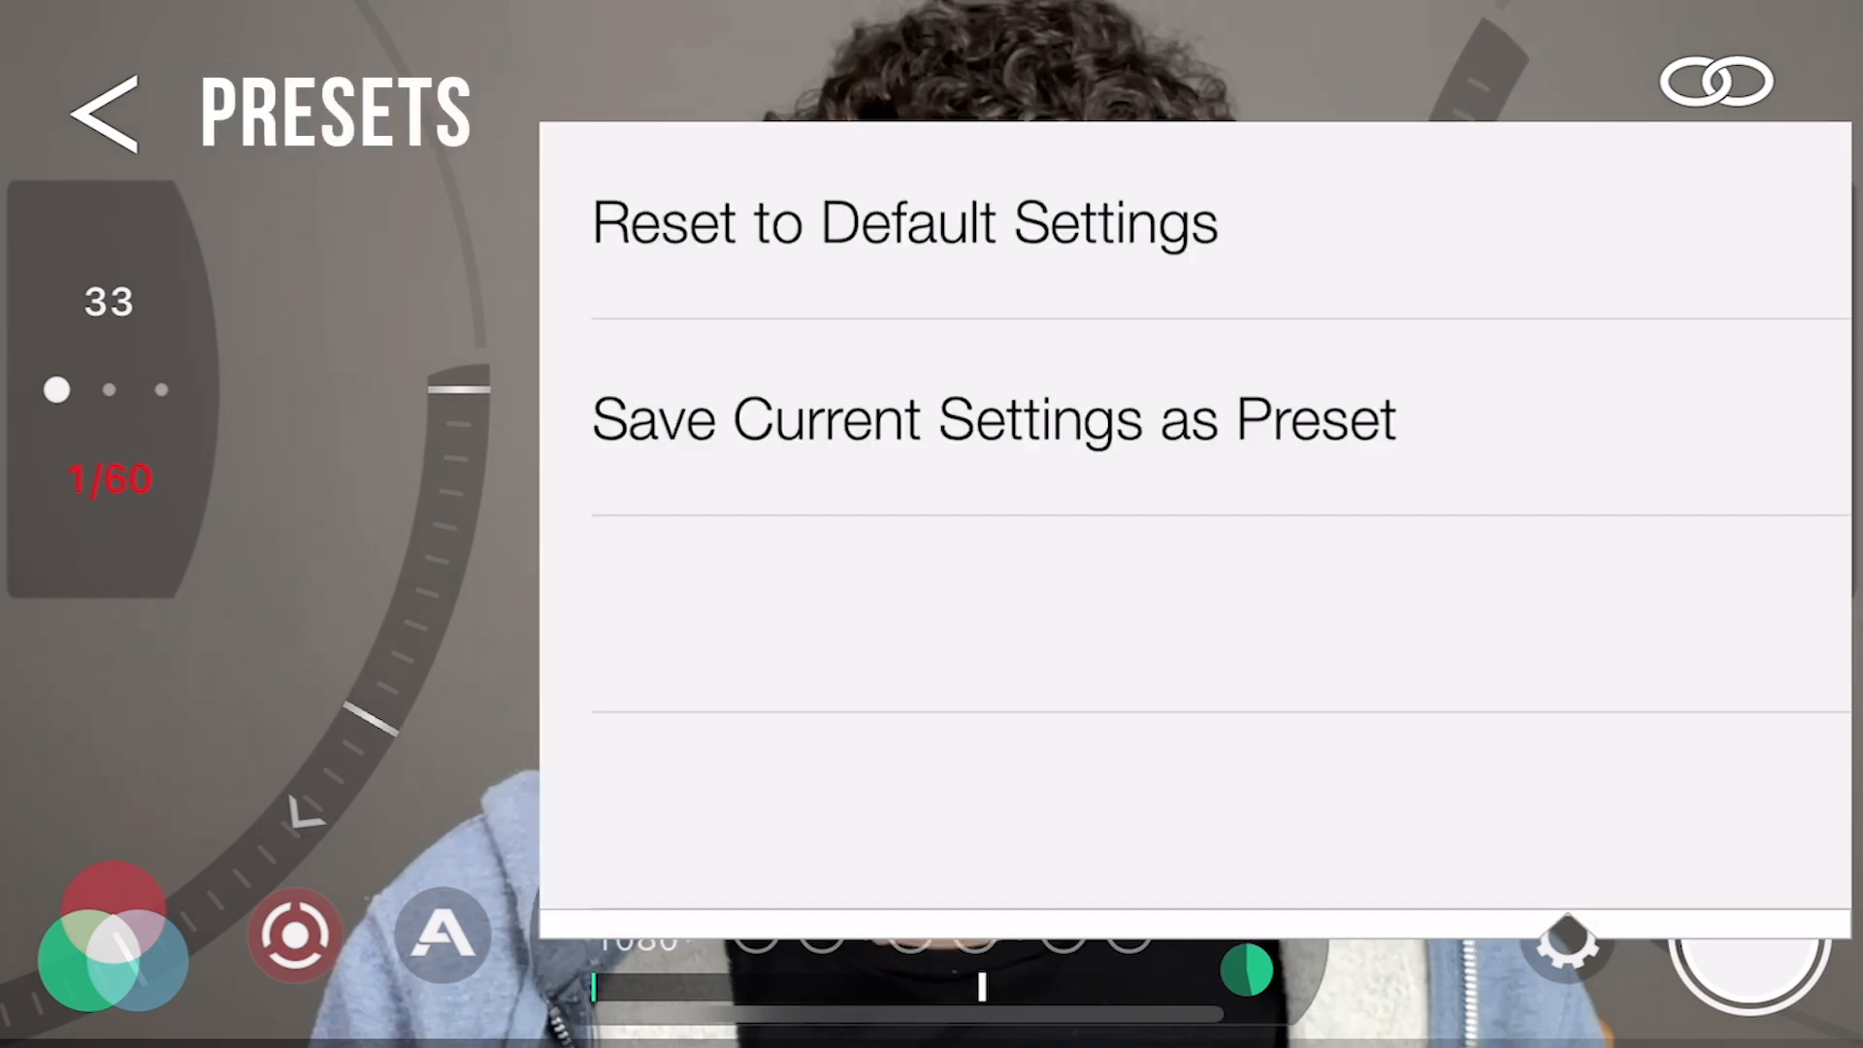
pyautogui.click(994, 420)
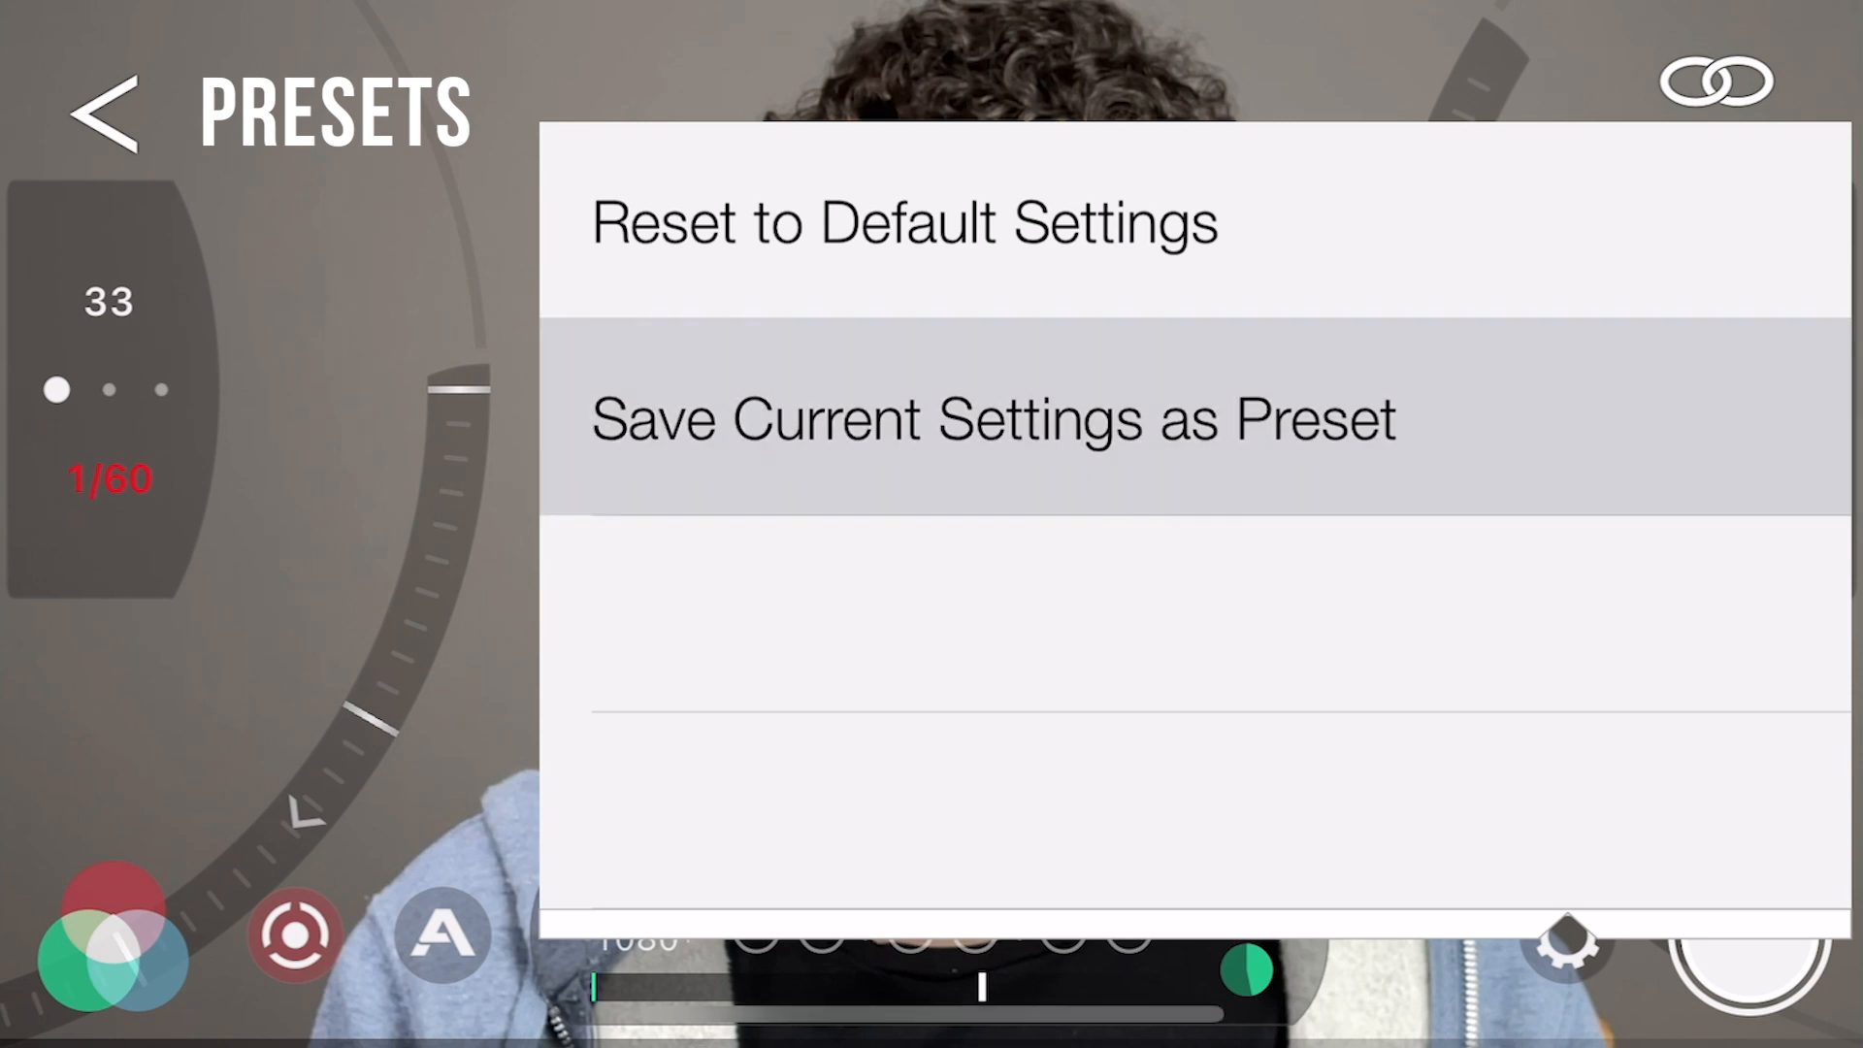
pyautogui.click(992, 419)
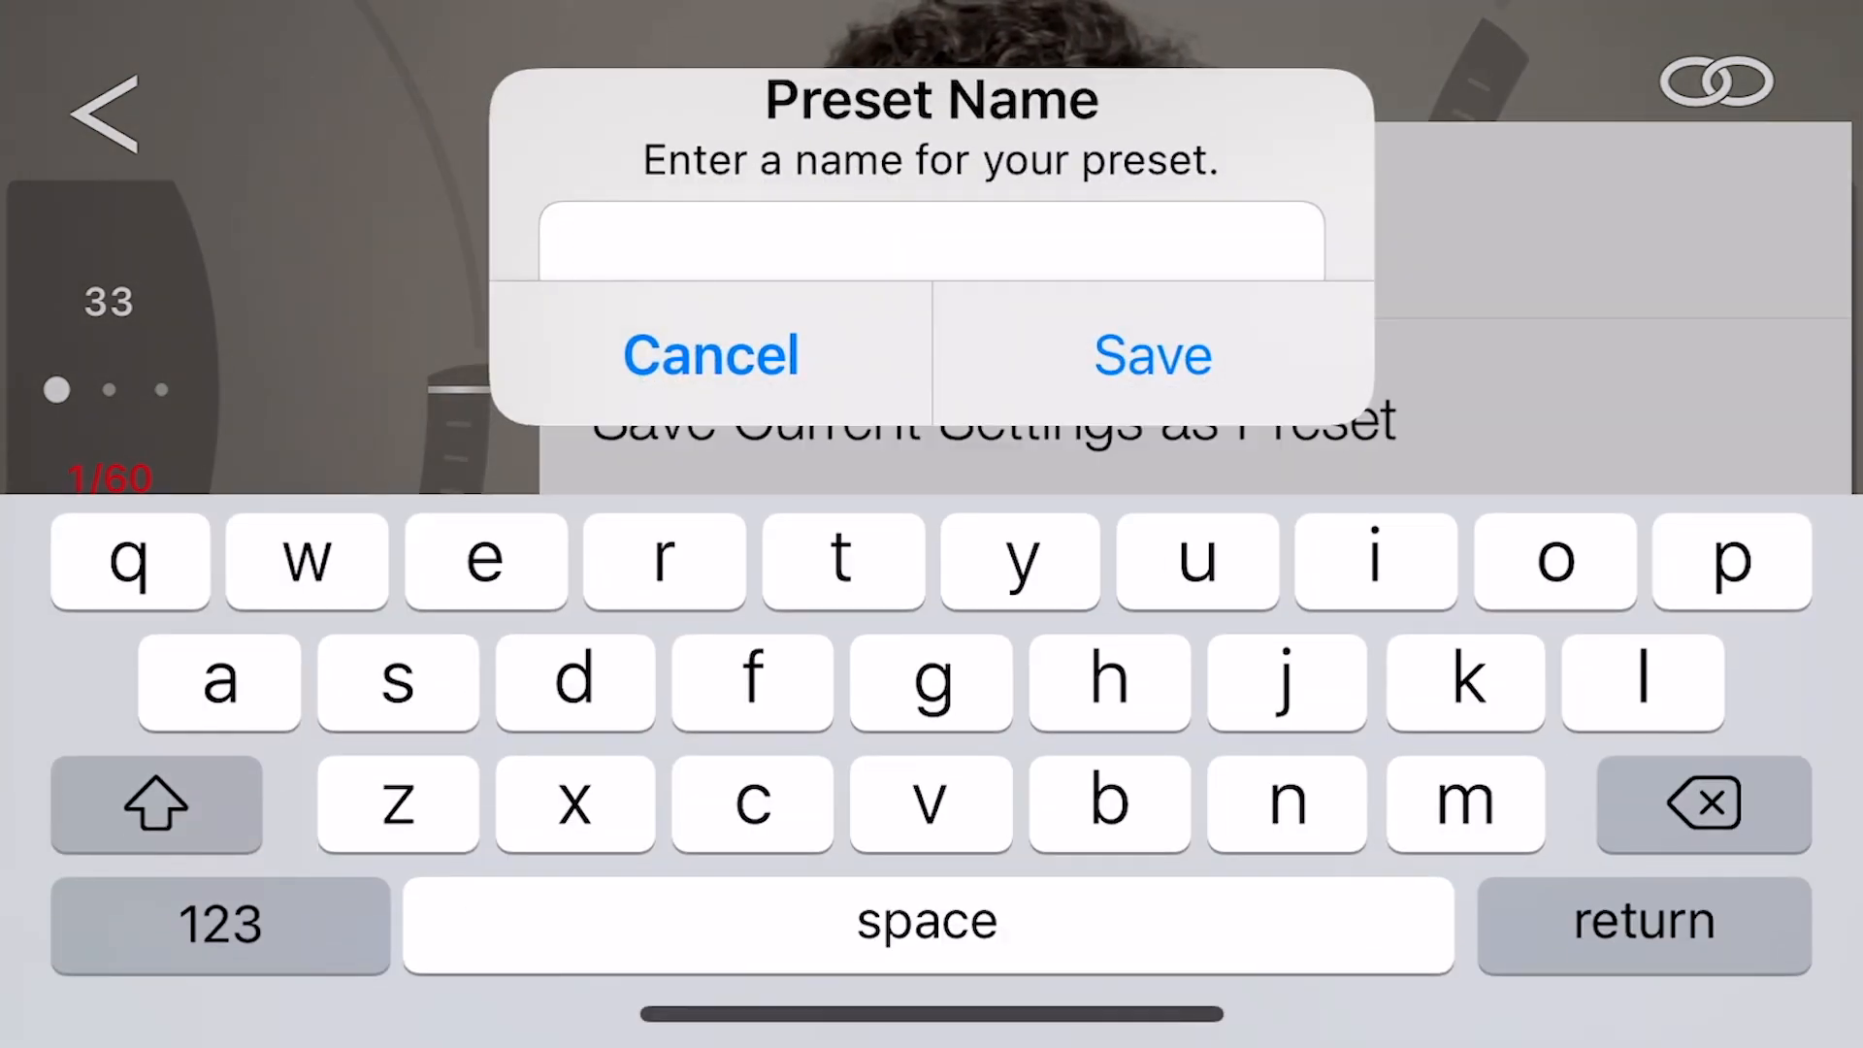
pyautogui.write('daylight bal')
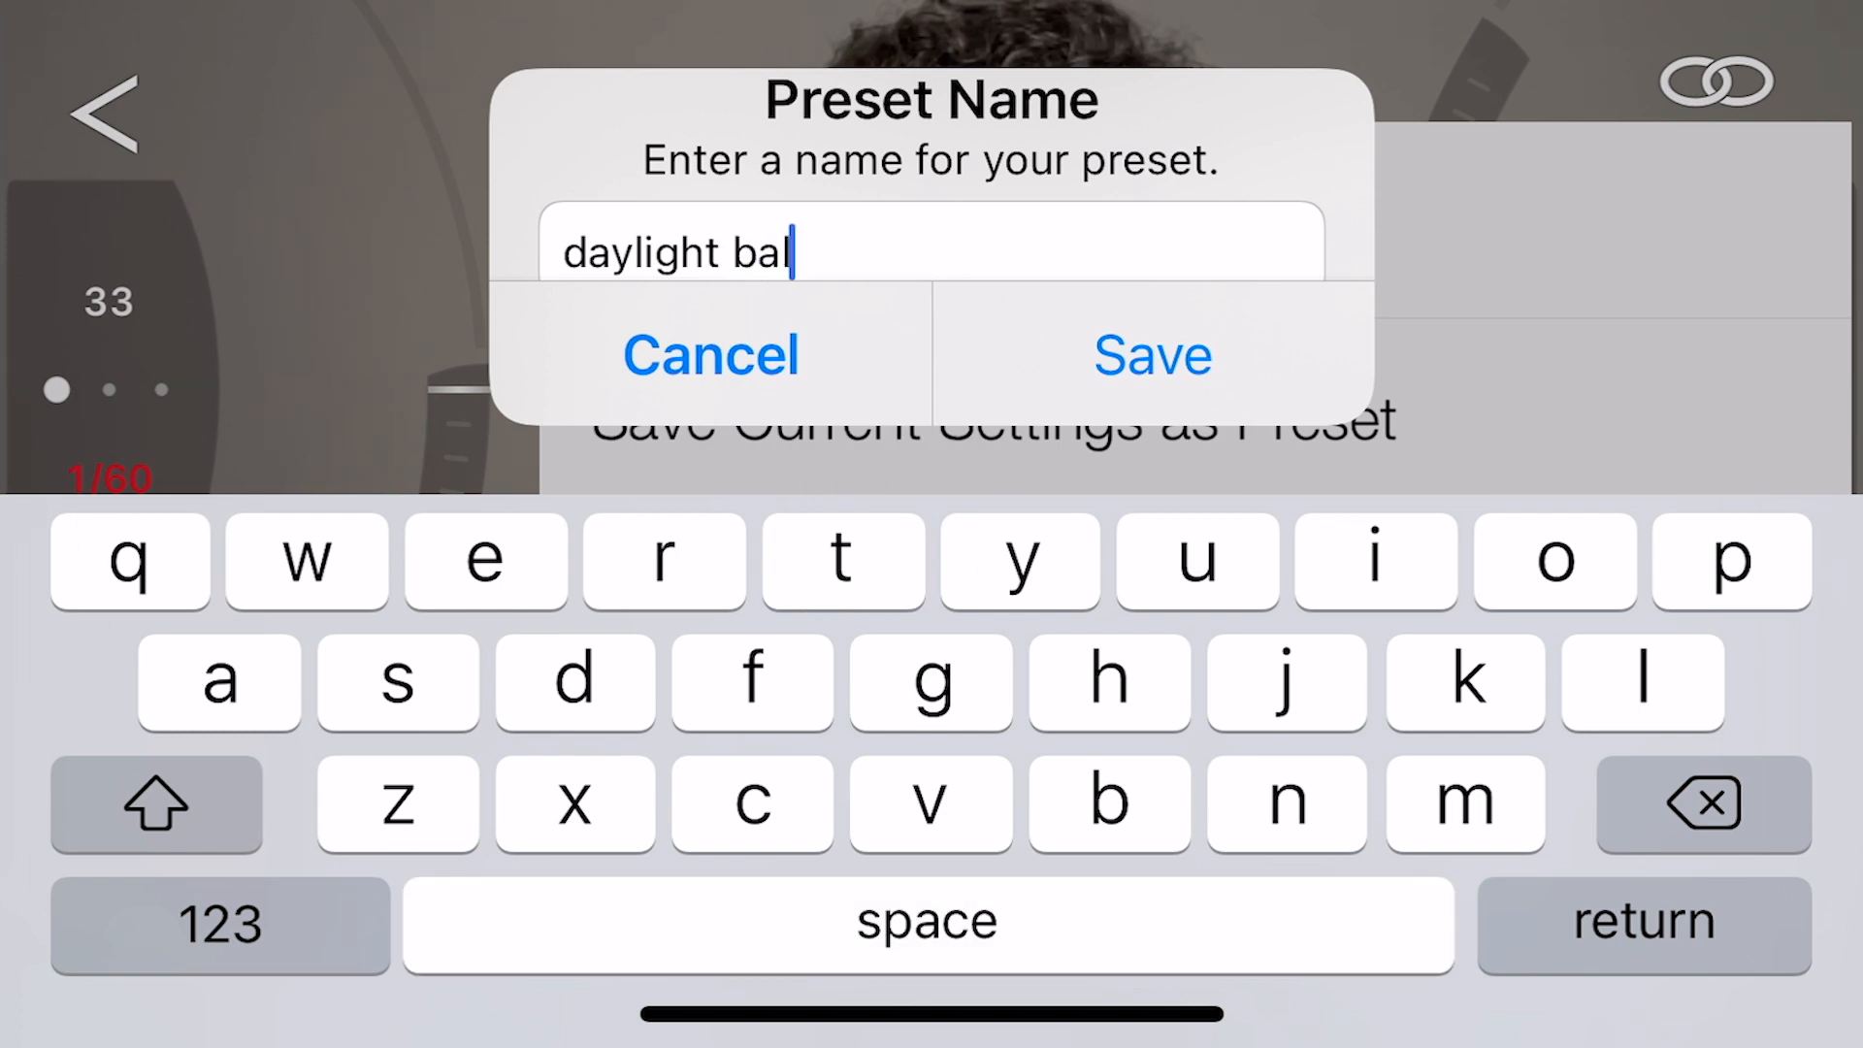
pyautogui.write('anced')
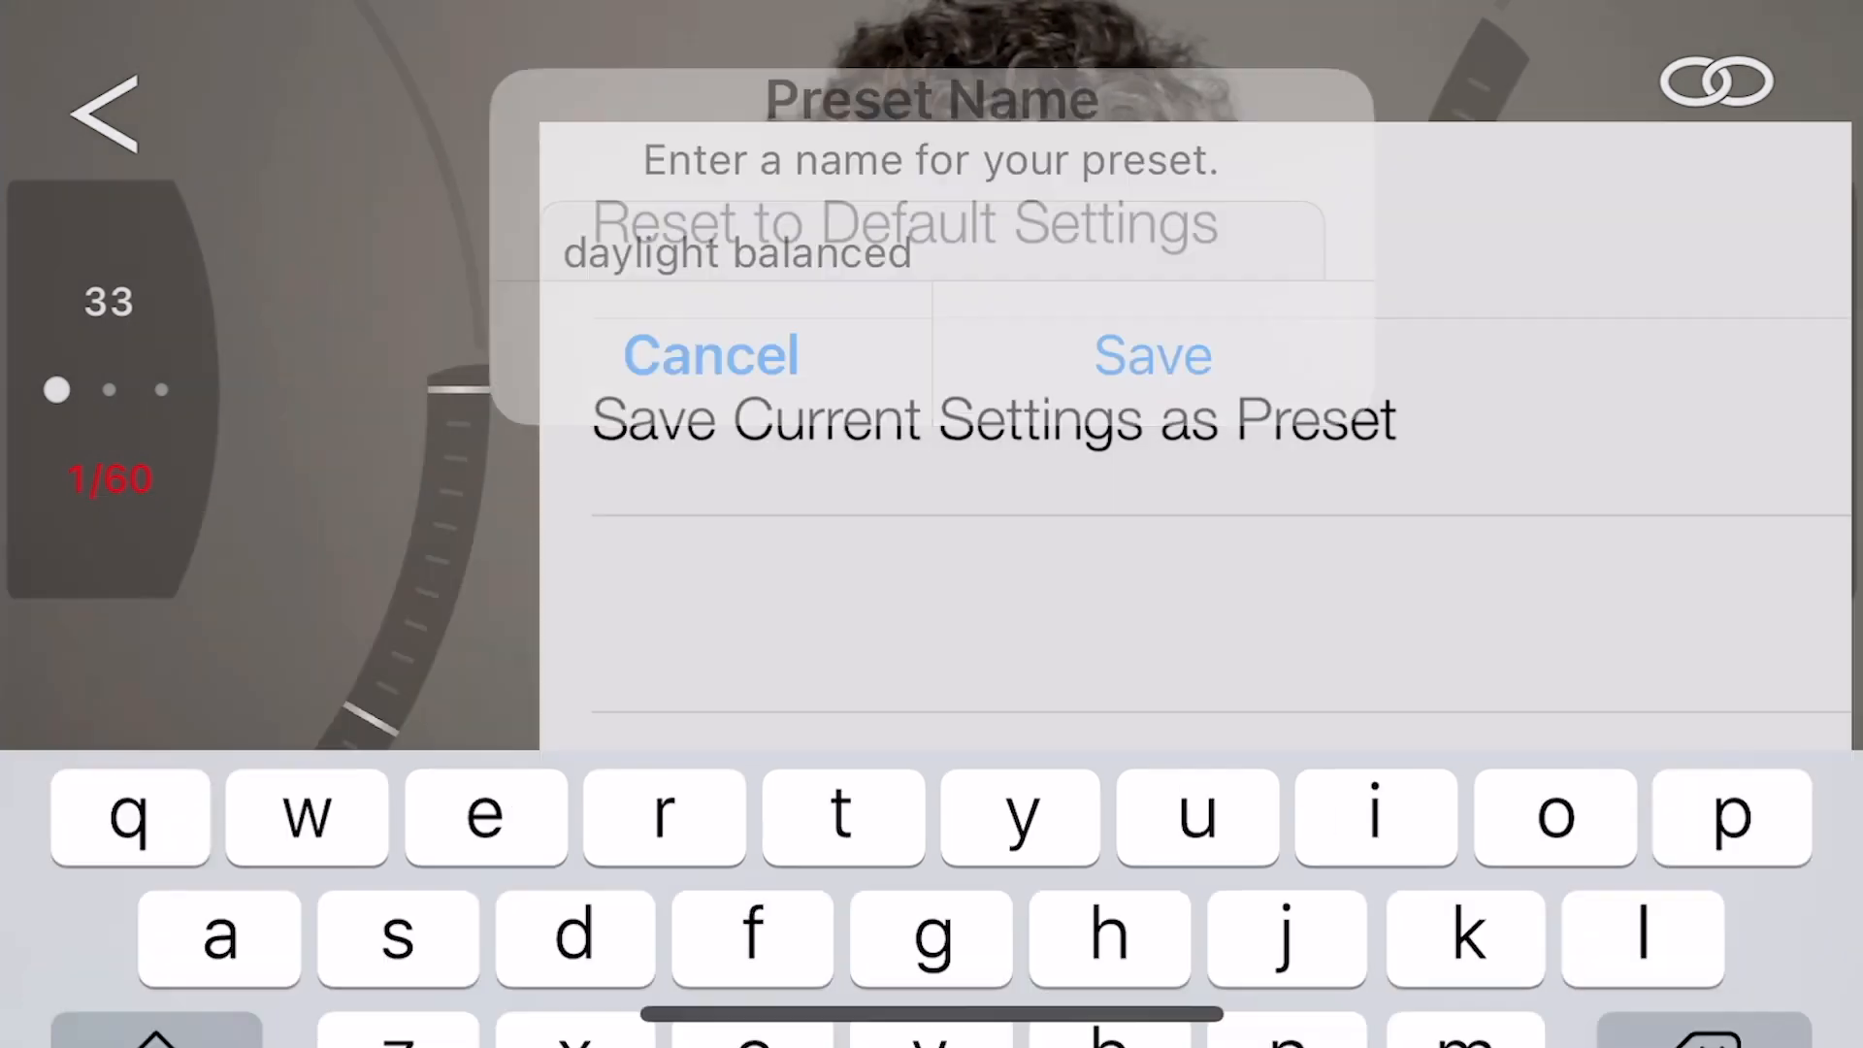
pyautogui.click(711, 353)
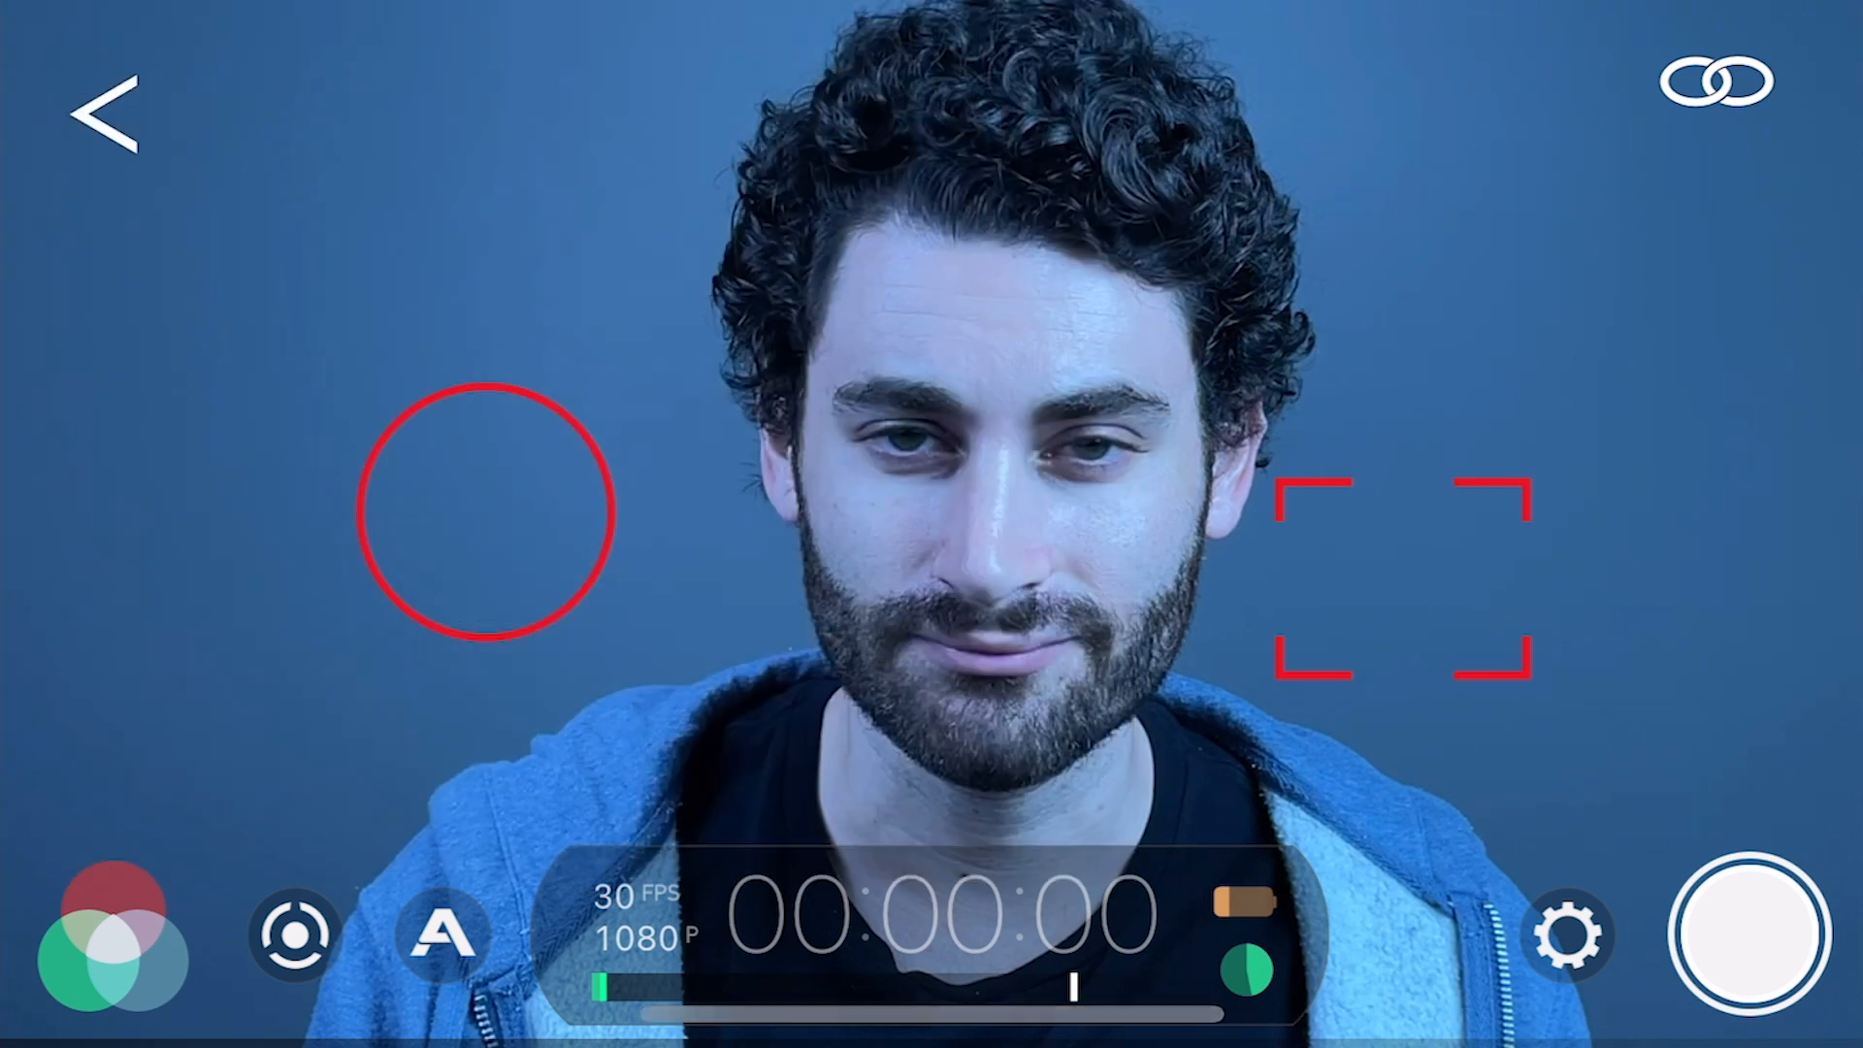
# Choose a white balance setting that neutralises the bluish cast to natural grey
pyautogui.click(107, 930)
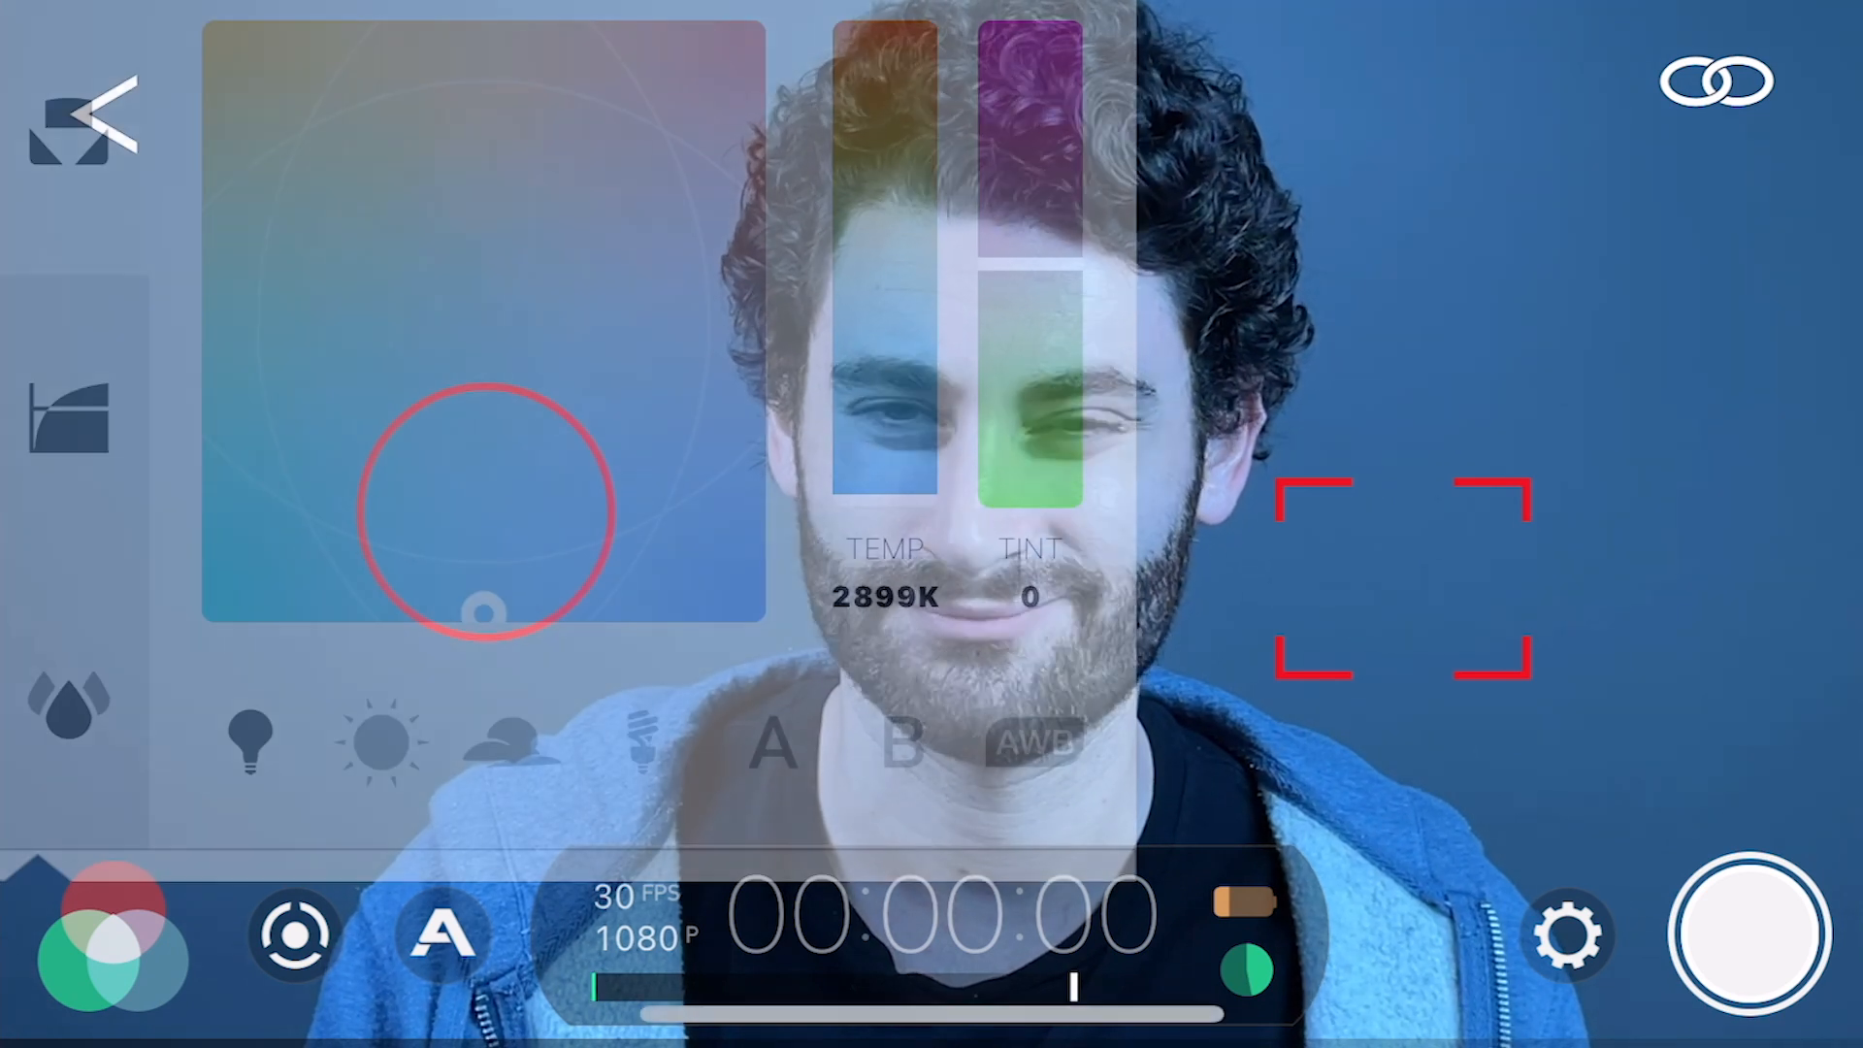
pyautogui.click(89, 113)
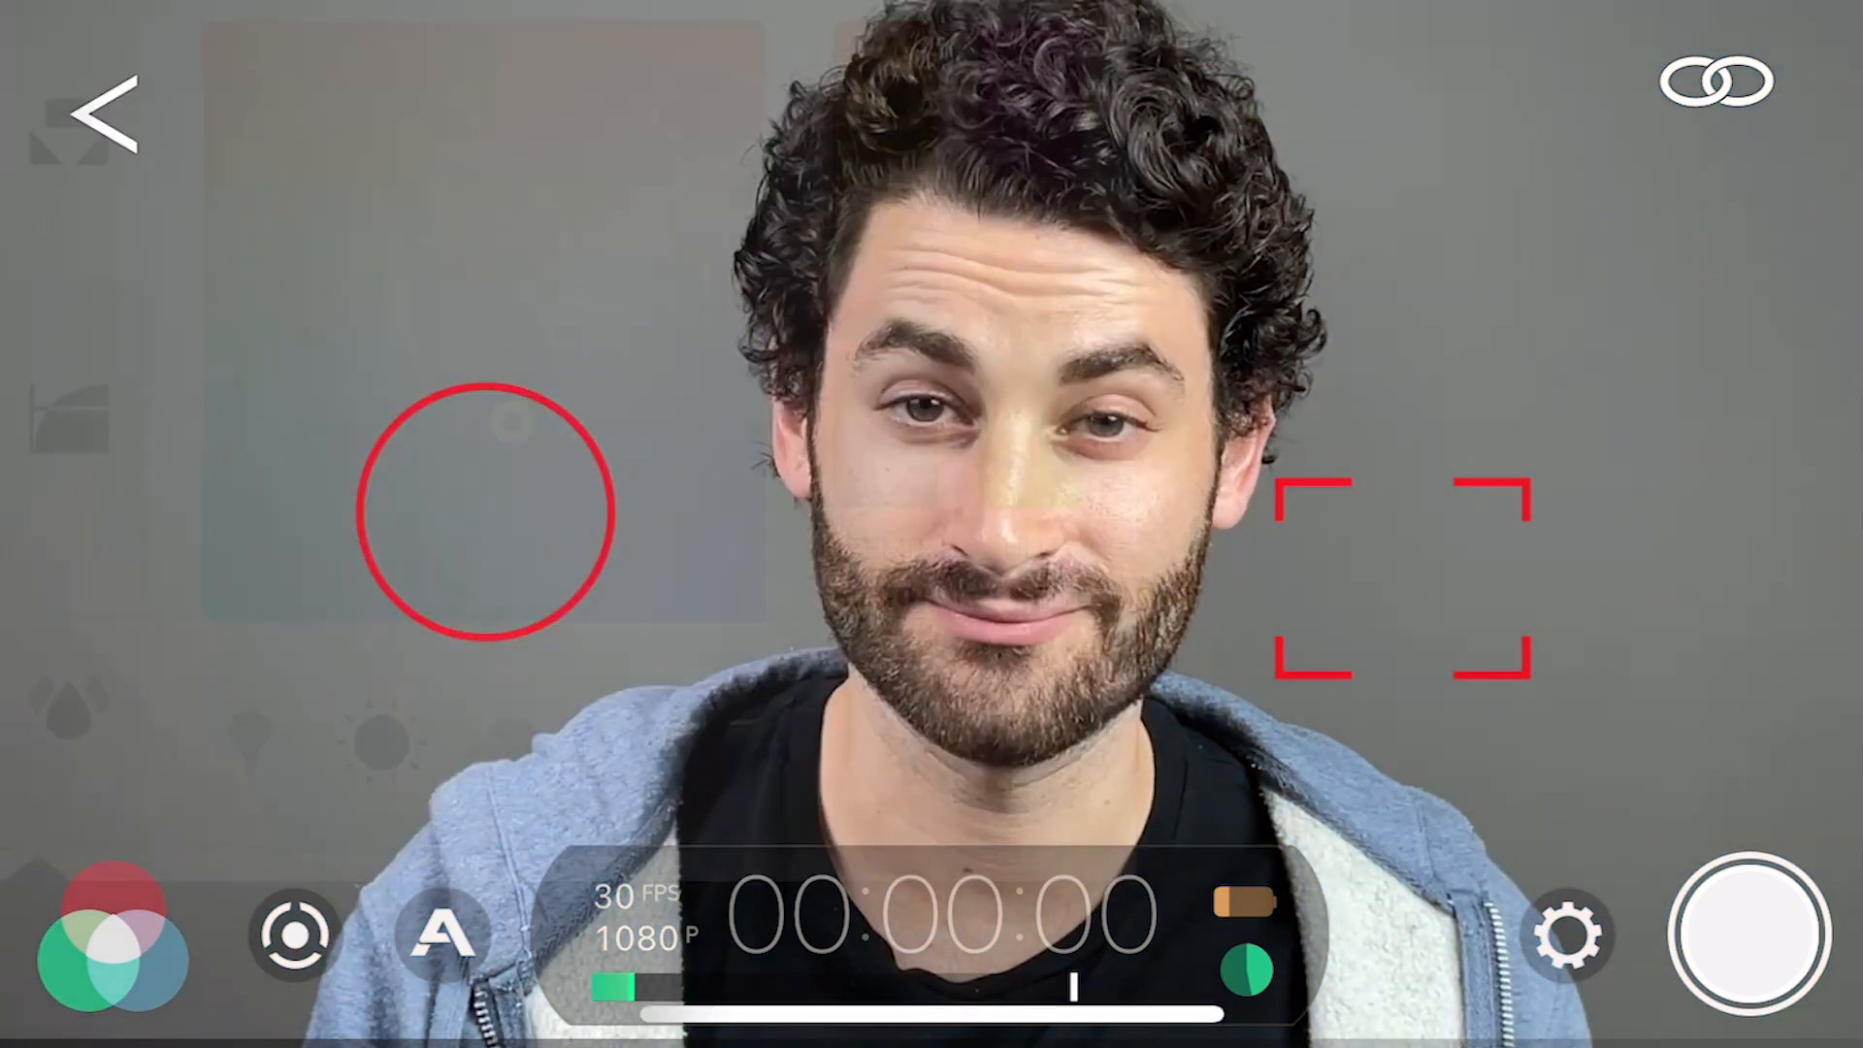